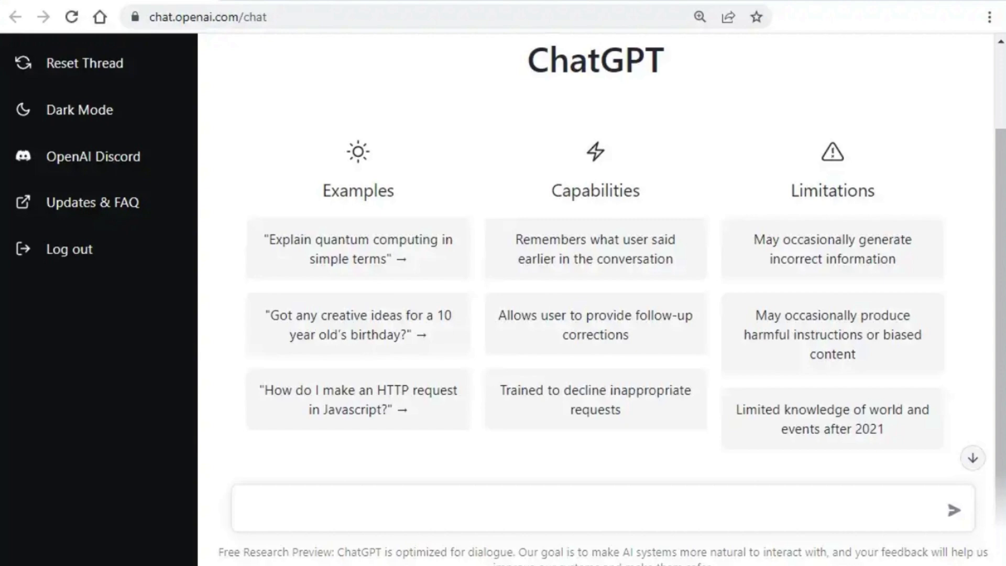
# Step: Ask ChatGPT: 'Give me a few ideas for a video about mortgage rates'
pyautogui.write('Give me a few ideas for a video about mortgage rates')
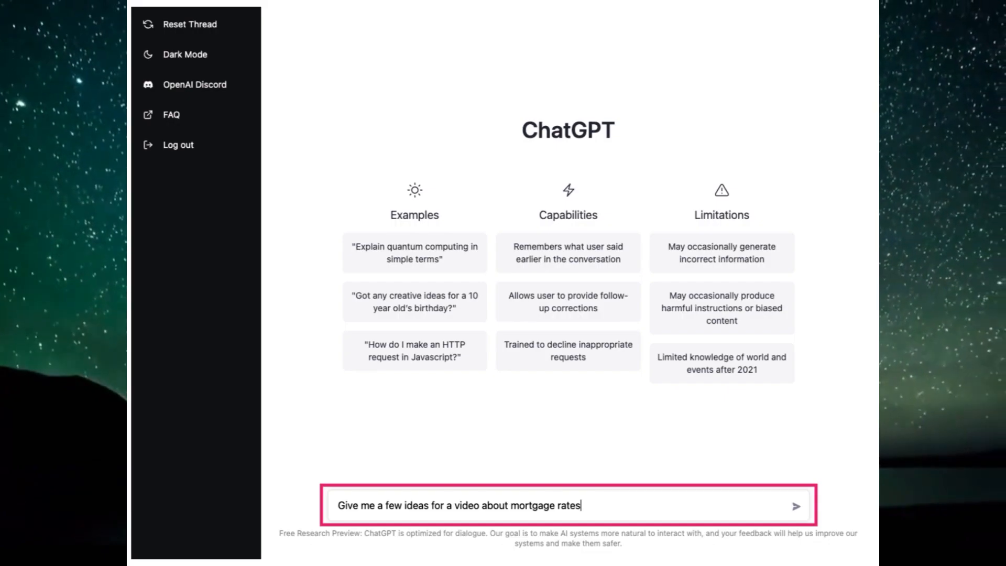
pyautogui.click(796, 506)
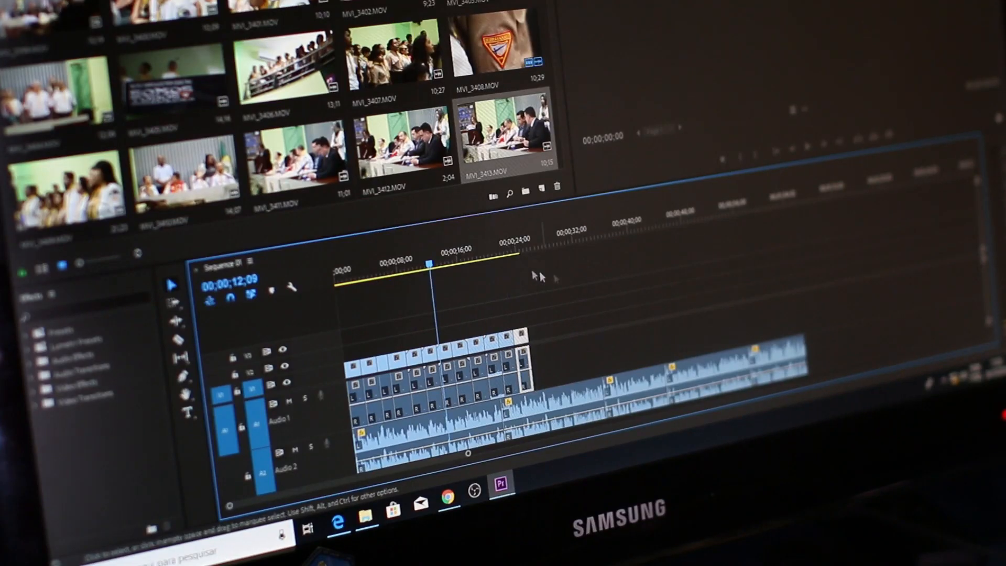
# Step: Show Pictory's dashboard with Script to Video among the content-repurposing options
pyautogui.click(493, 254)
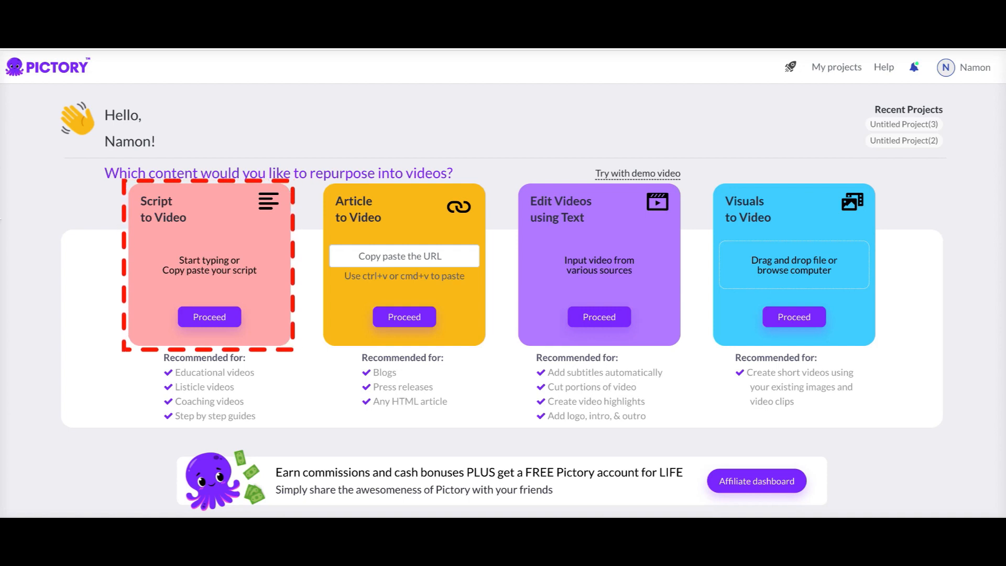
# Step: Switch to ChatGPT and start a new, empty chat
pyautogui.click(209, 316)
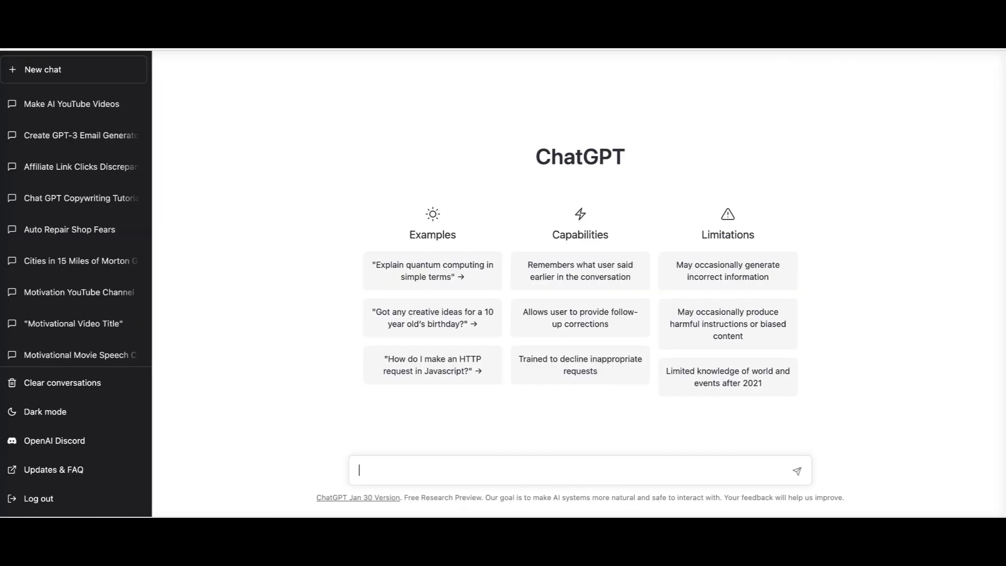
# Step: Ask ChatGPT to 'write a script about getting ready for college as a senior in high school'
pyautogui.write('write a sc')
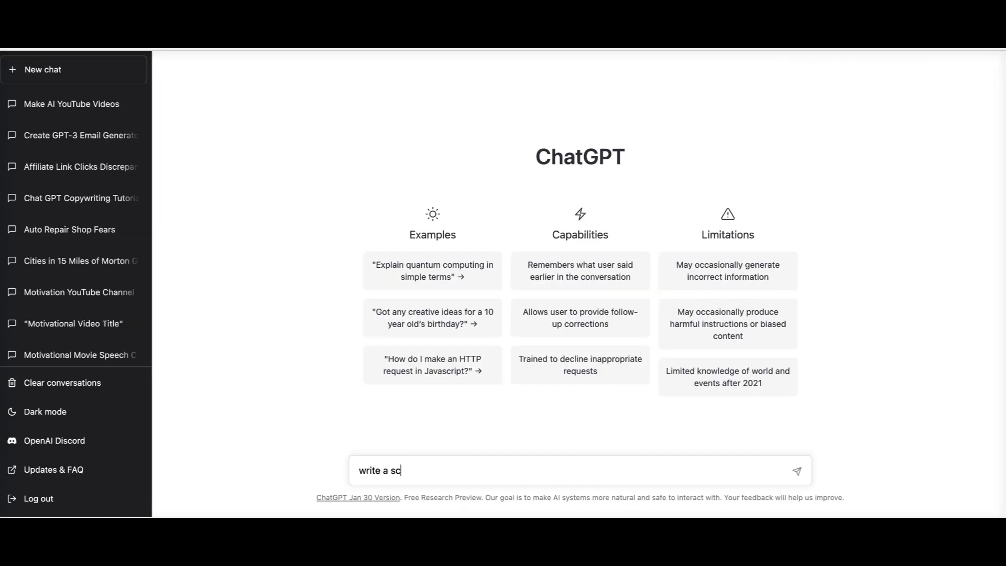
pyautogui.write('ript')
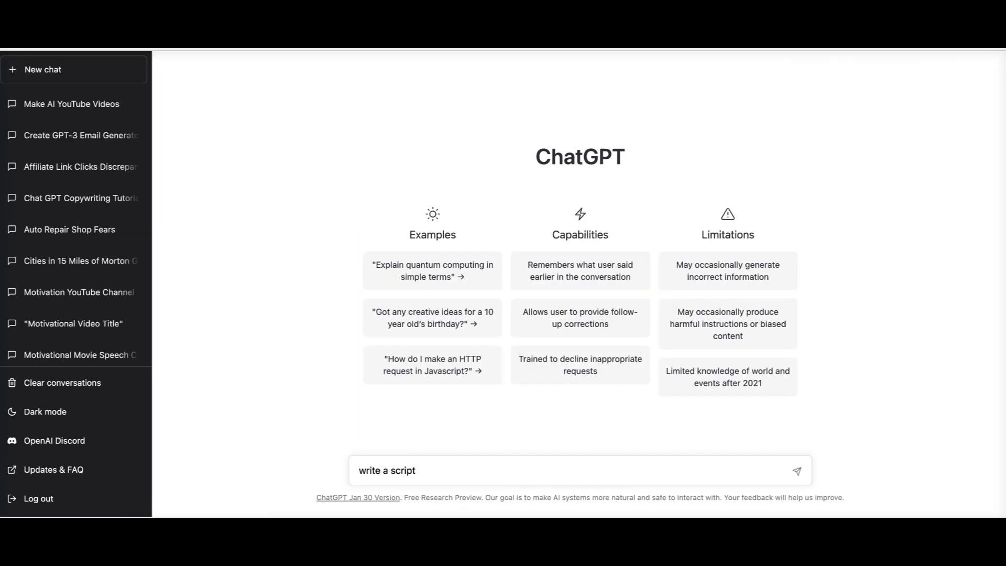
pyautogui.write('about')
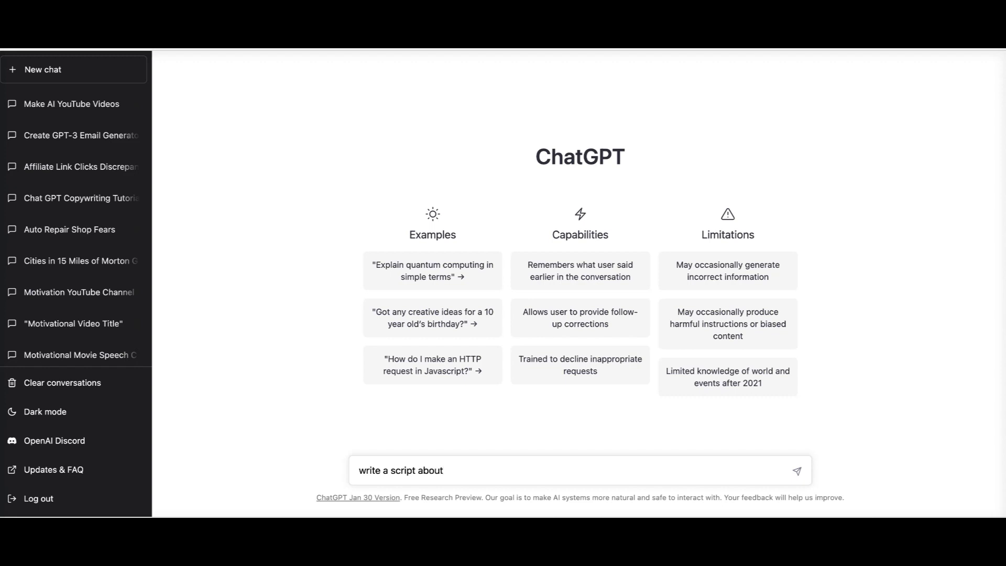
pyautogui.write('g')
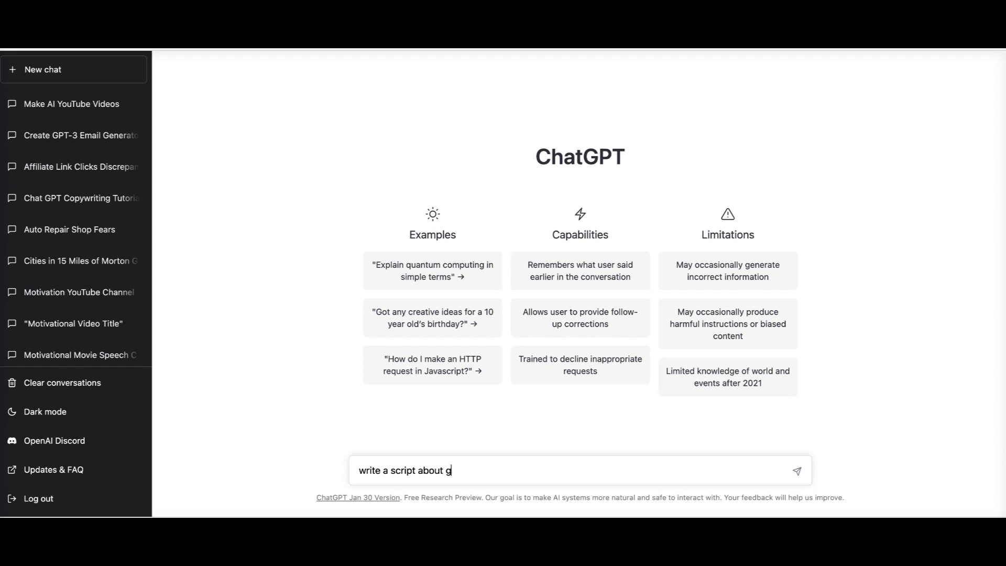
pyautogui.write('etting ready for college as a senior in high school')
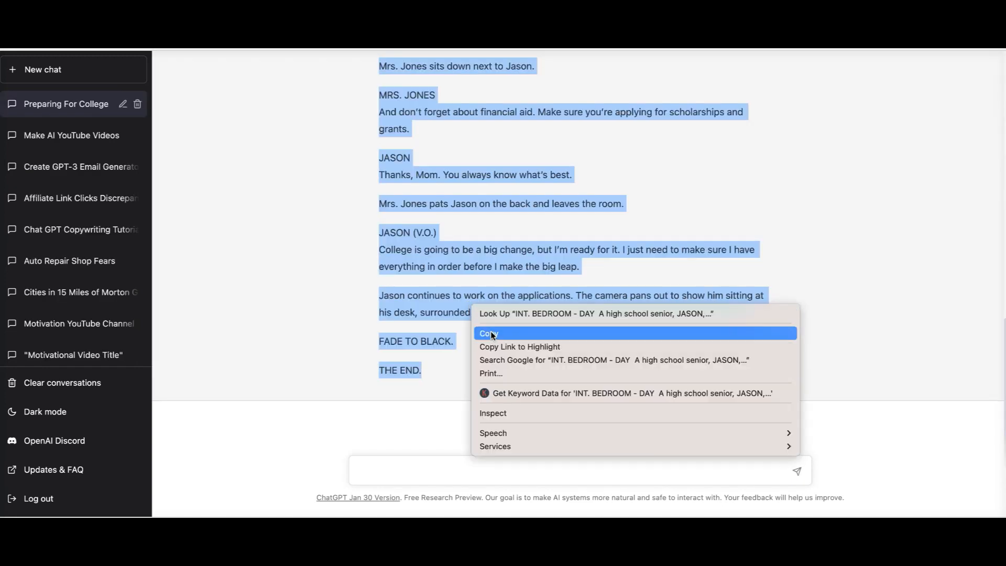
# Step: Copy the generated script into Pictory's script editor under the title 'College Prep'
pyautogui.click(489, 334)
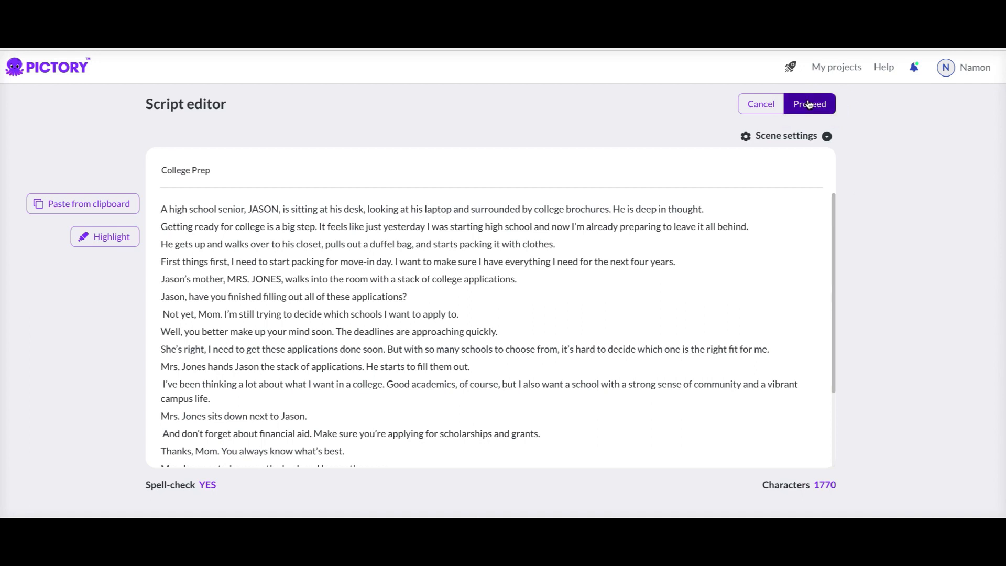
# Step: Convert the script into a 3m 4s storyboard, then browse Visuals and move to Audio
pyautogui.click(808, 103)
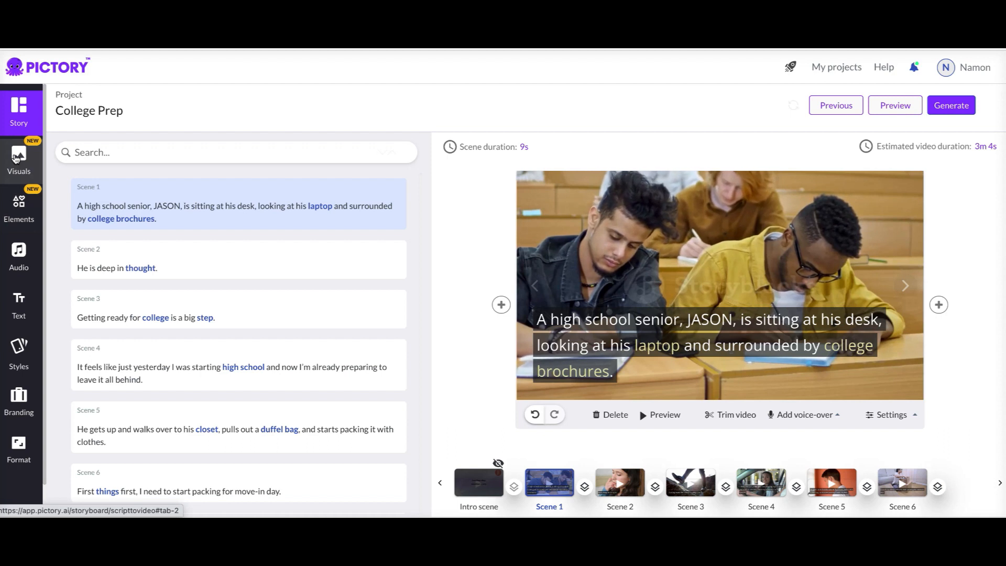
pyautogui.click(19, 157)
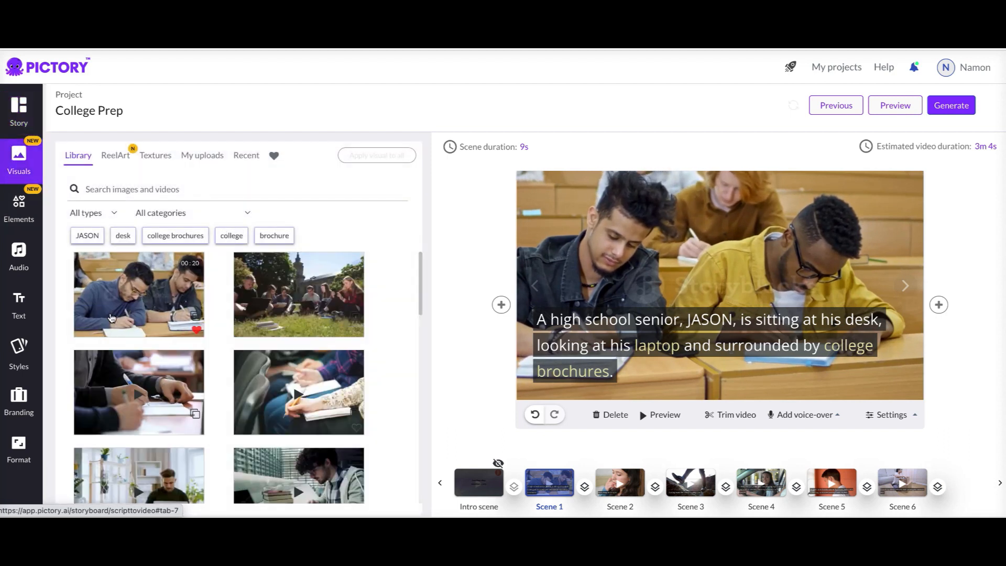
pyautogui.click(19, 254)
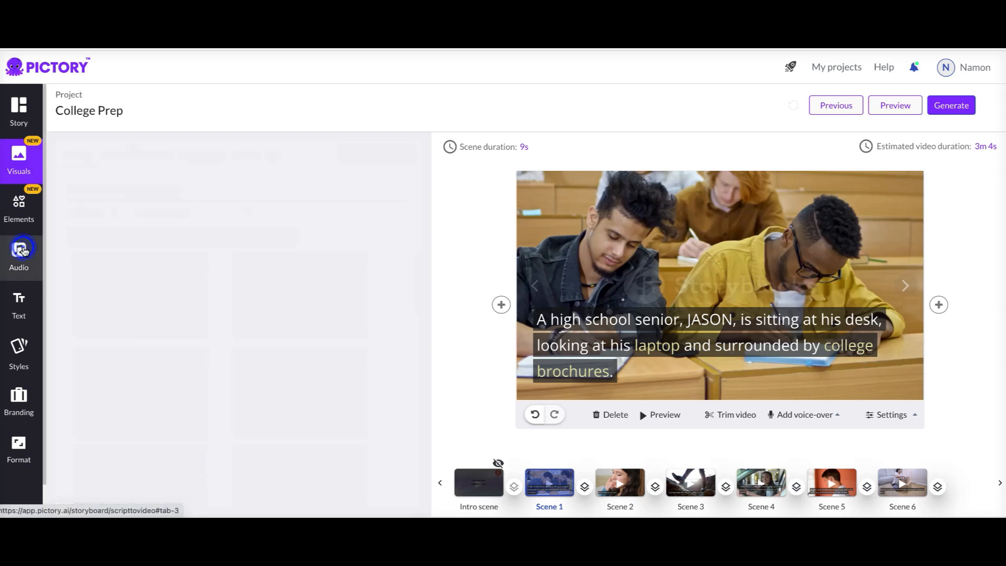
# Step: Apply Exalted music and the Matthew male voice-over, then generate and download the video
pyautogui.click(19, 255)
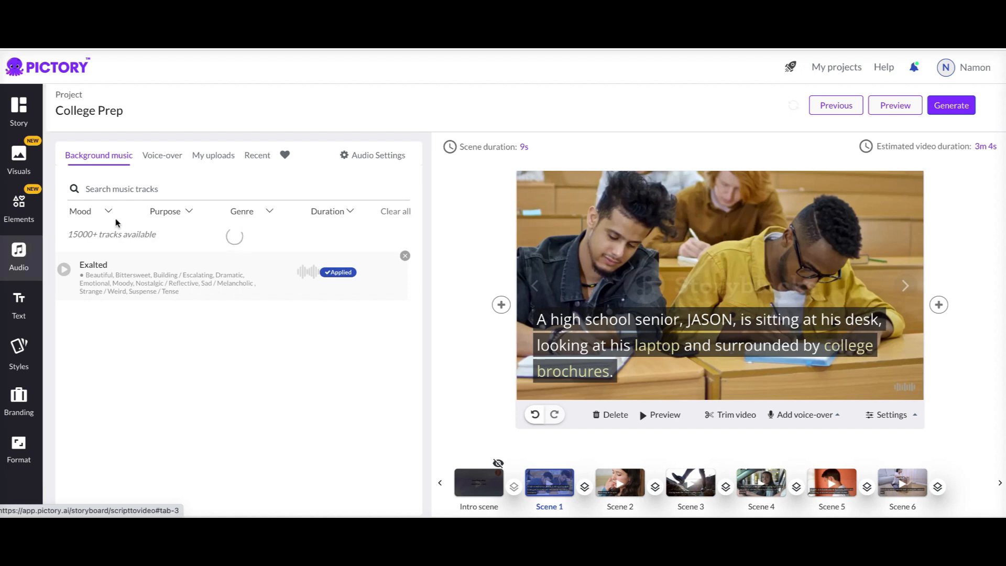
pyautogui.click(162, 155)
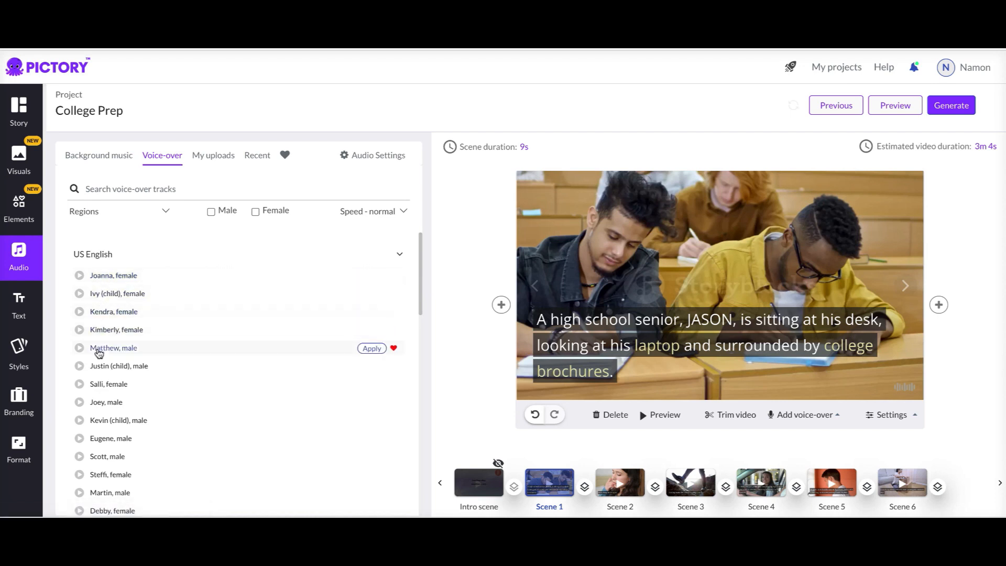
pyautogui.click(371, 348)
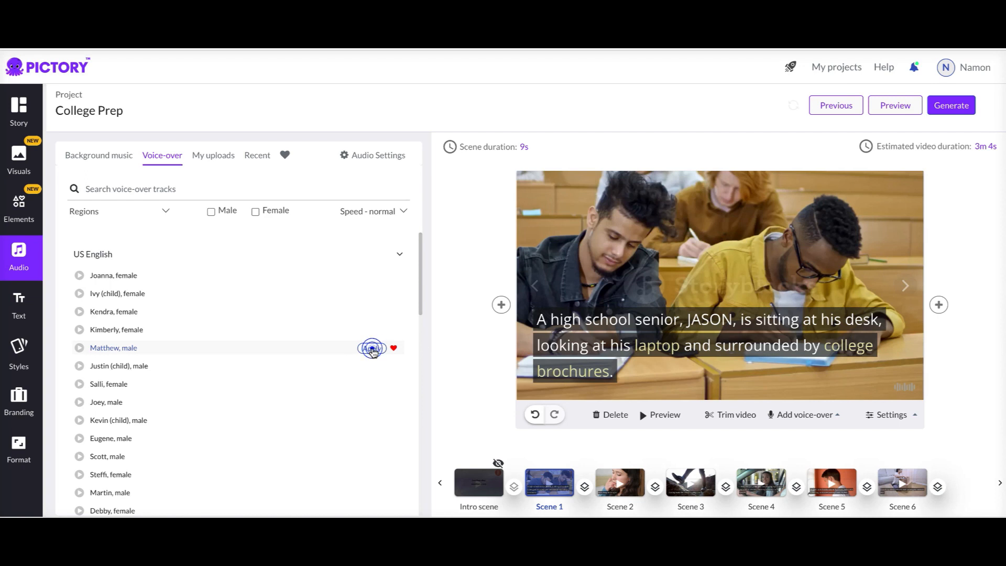
pyautogui.click(951, 105)
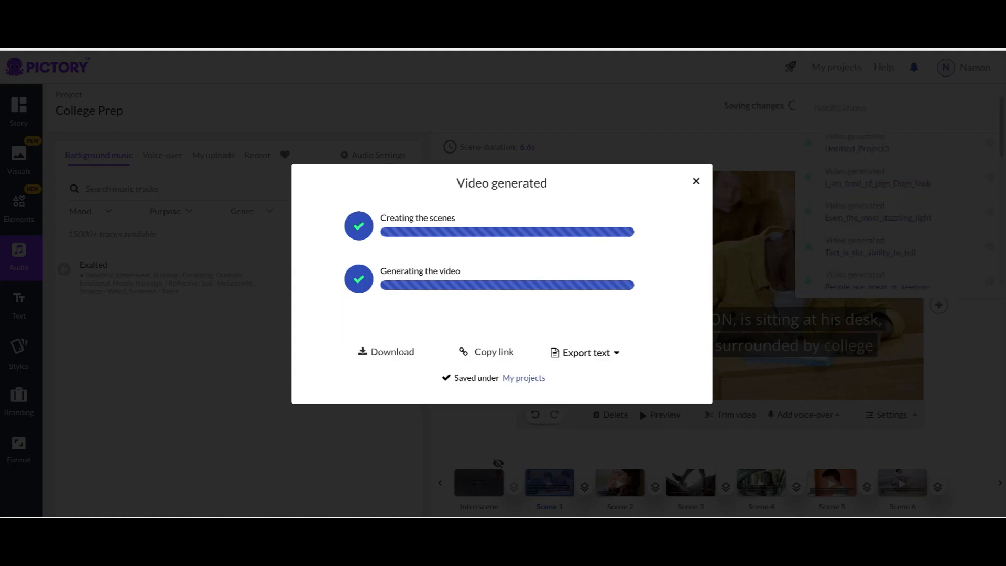
pyautogui.click(385, 351)
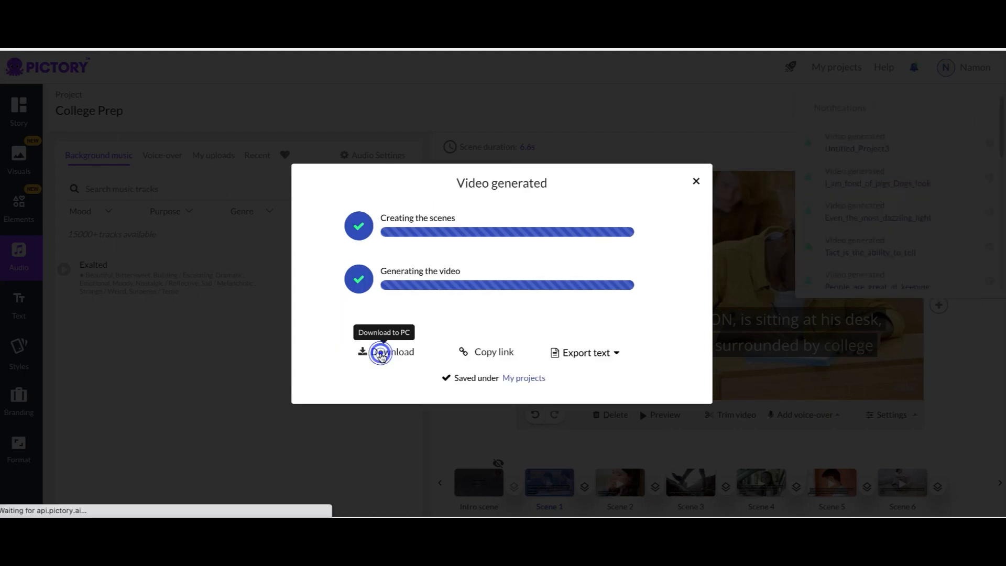